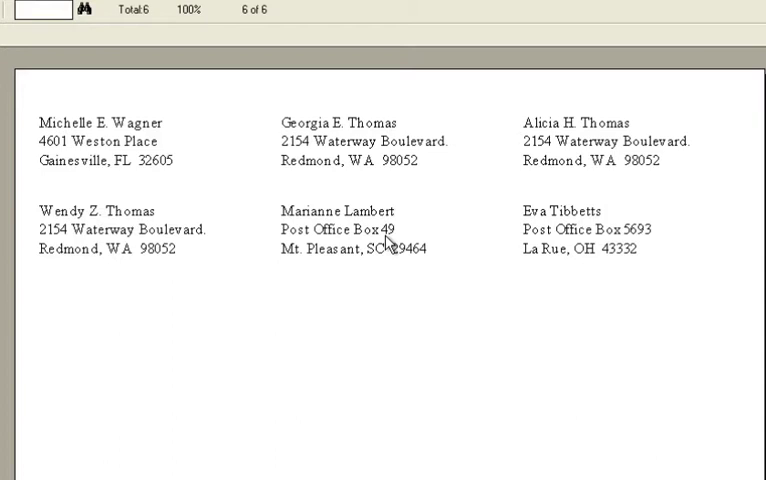
{"action": "mouse_move", "coordinate": [427, 244]}
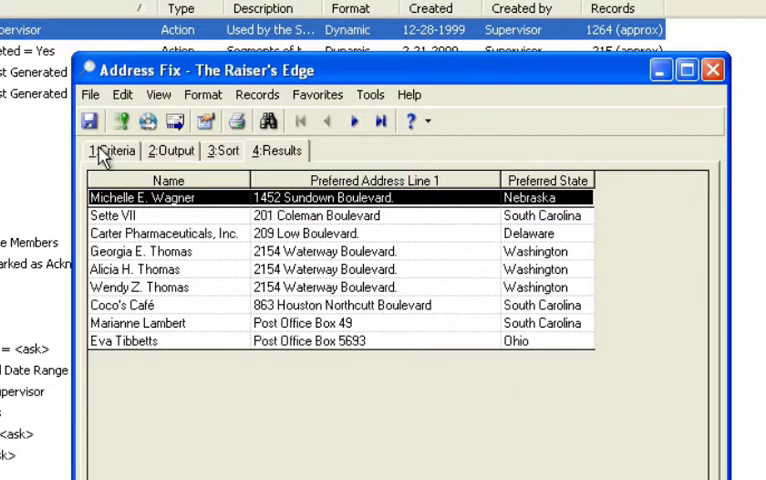
Step: Review the Address Fix query's Post Office Box and boulevard criteria, then close it
{"action": "left_click", "coordinate": [112, 150]}
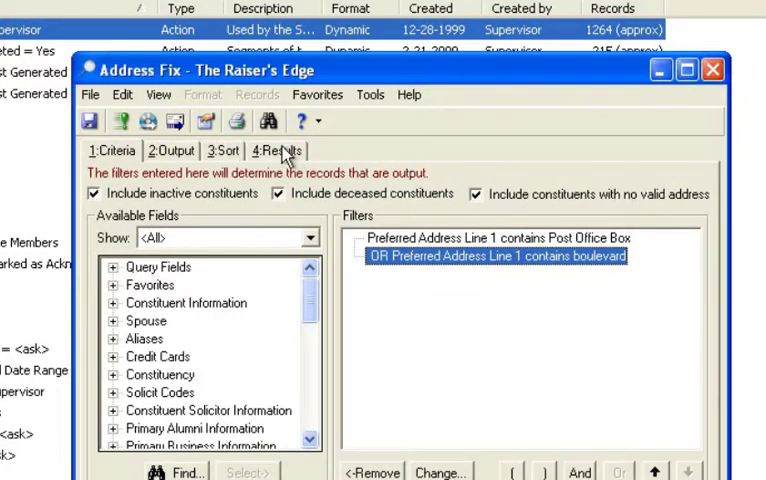
{"action": "left_click", "coordinate": [275, 150]}
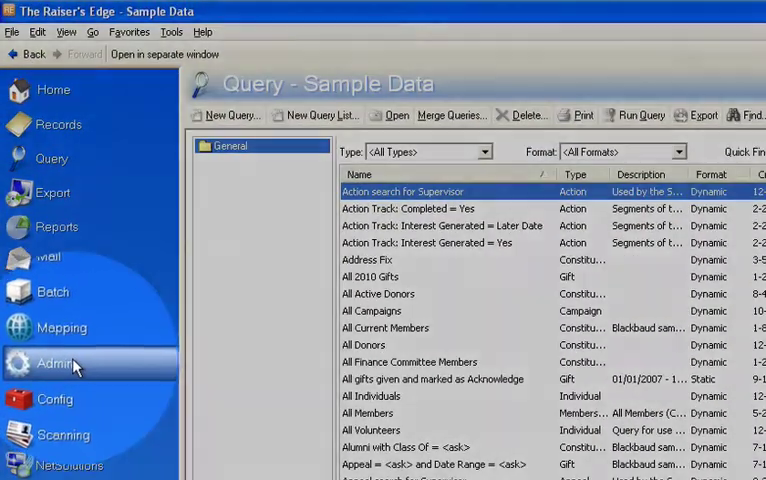
Step: Start a new global change to records from Admin's Globally Change Records
{"action": "left_click", "coordinate": [53, 363]}
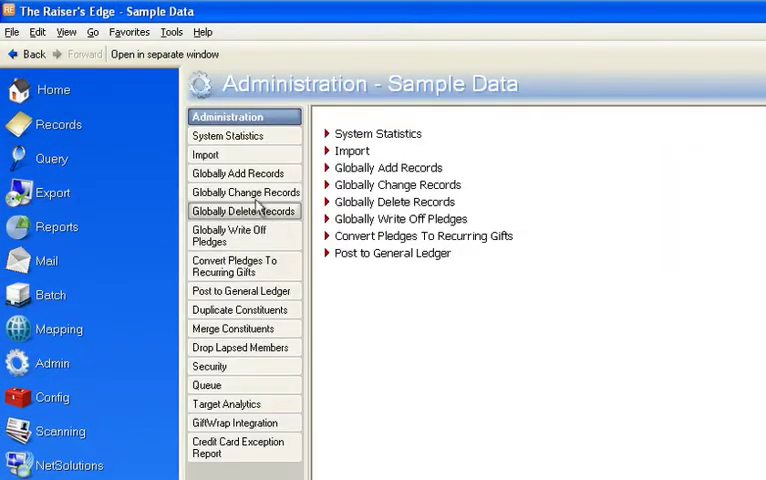
{"action": "mouse_move", "coordinate": [245, 192]}
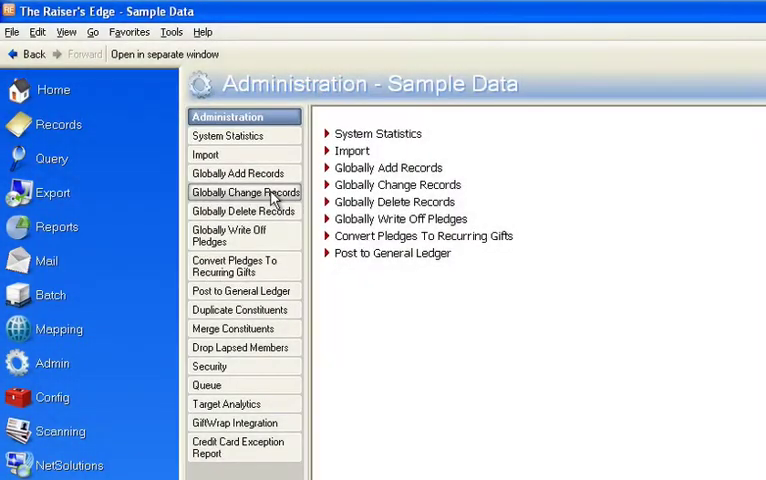
{"action": "left_click", "coordinate": [245, 192]}
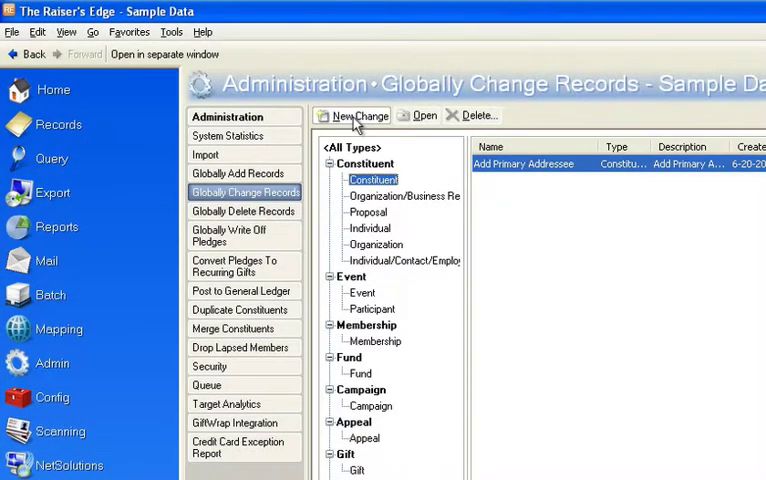
{"action": "left_click", "coordinate": [357, 115]}
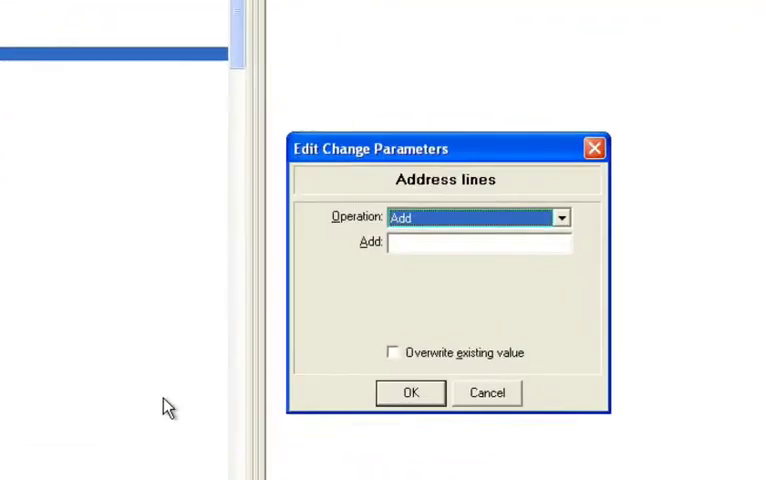
Step: Set Partial Replace on address lines, replacing 'Post Office Box' with 'P.O. Box'
{"action": "left_click", "coordinate": [562, 217]}
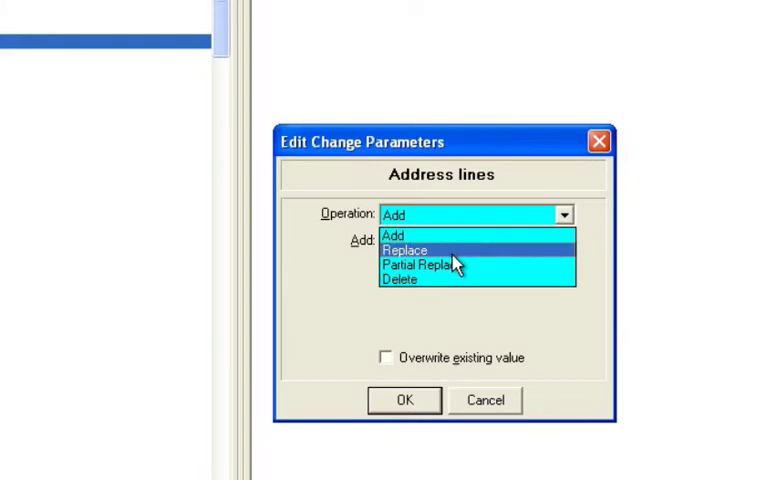
{"action": "mouse_move", "coordinate": [415, 265]}
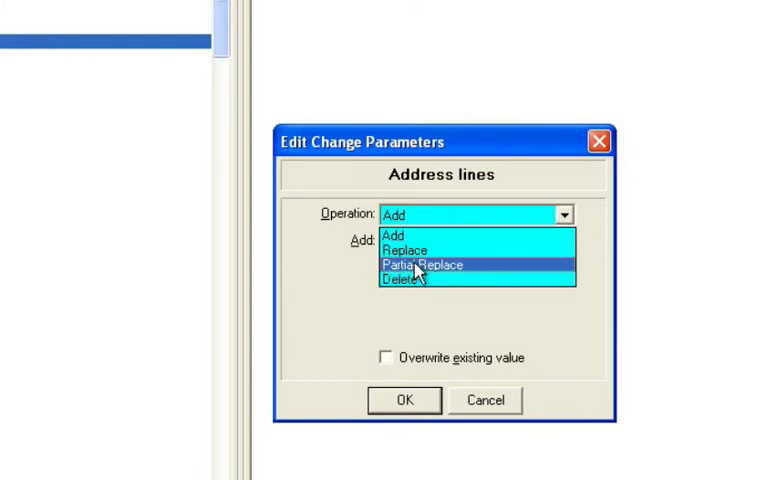
{"action": "mouse_move", "coordinate": [413, 238]}
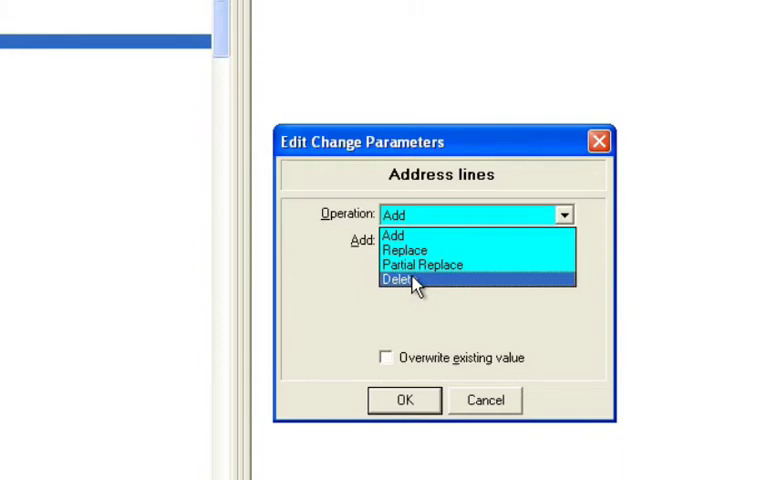
{"action": "mouse_move", "coordinate": [490, 270]}
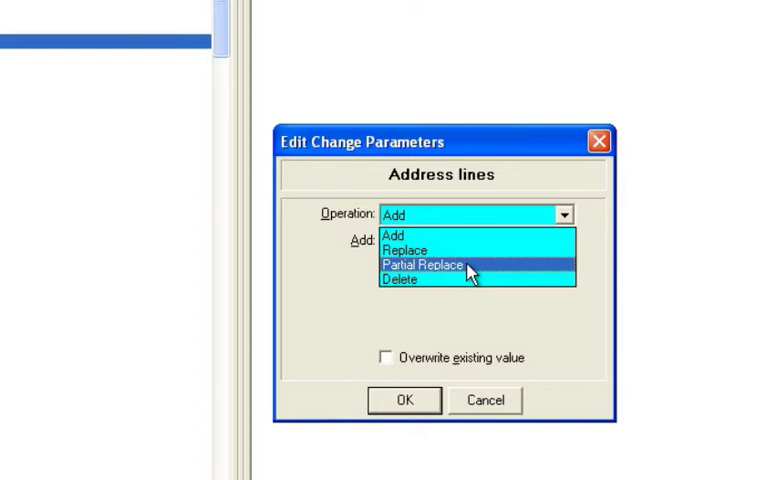
{"action": "left_click", "coordinate": [420, 265]}
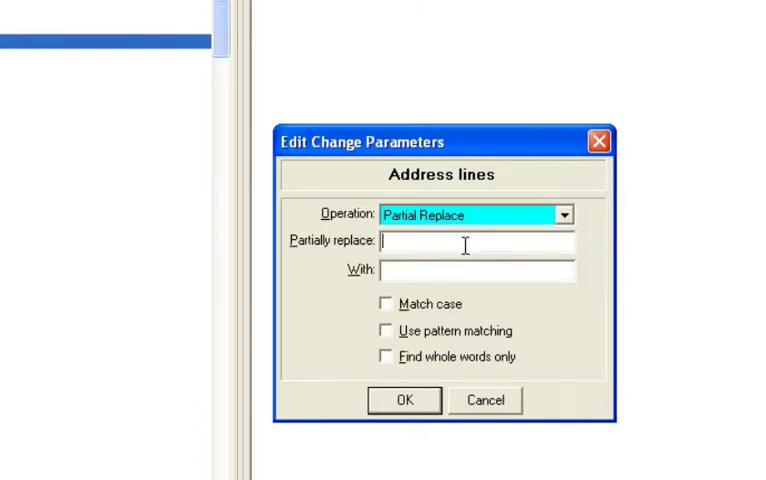
{"action": "type", "text": "Post Office Bo"}
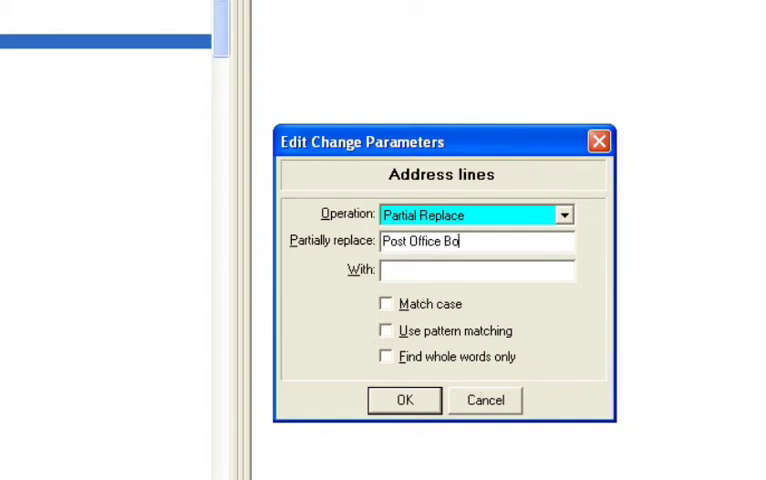
{"action": "type", "text": "P.O."}
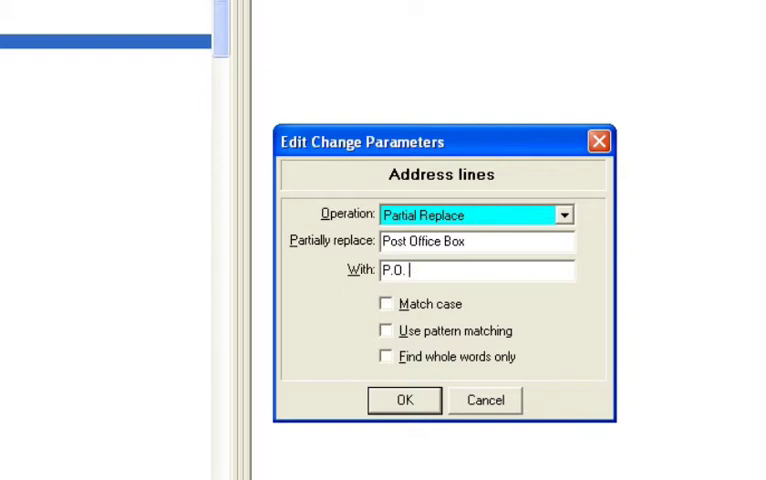
{"action": "type", "text": "B"}
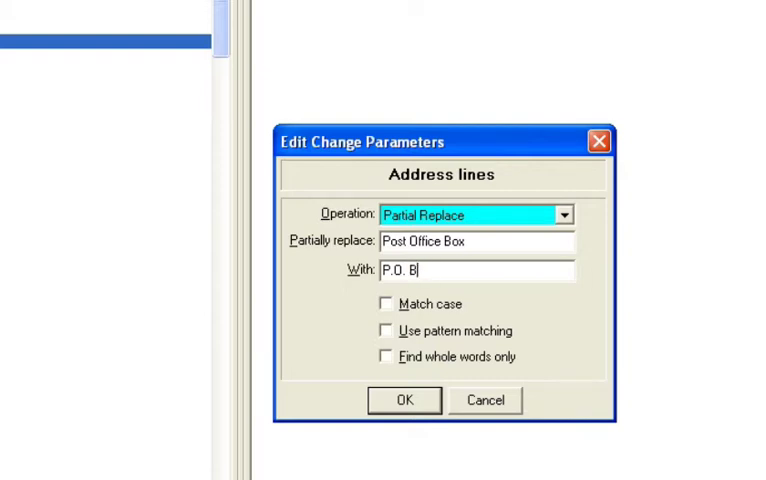
{"action": "type", "text": "ox"}
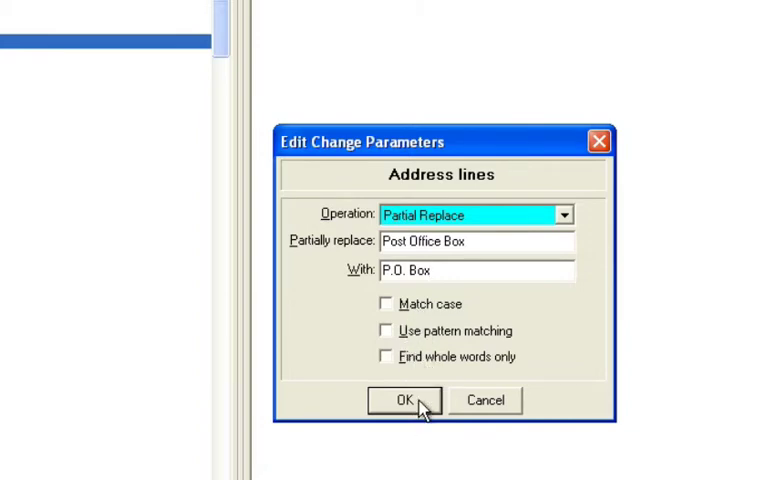
Step: Run the Post Office Box replacement without a control report, then select that change entry
{"action": "left_click", "coordinate": [404, 400]}
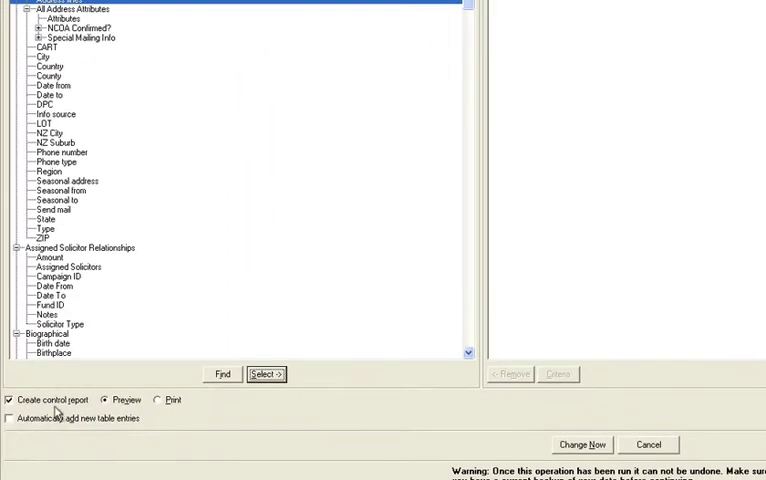
{"action": "left_click", "coordinate": [21, 400]}
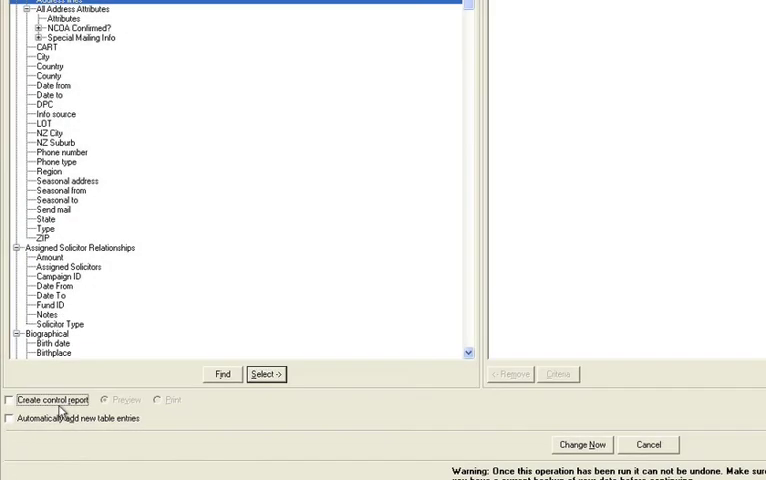
{"action": "left_click", "coordinate": [581, 444]}
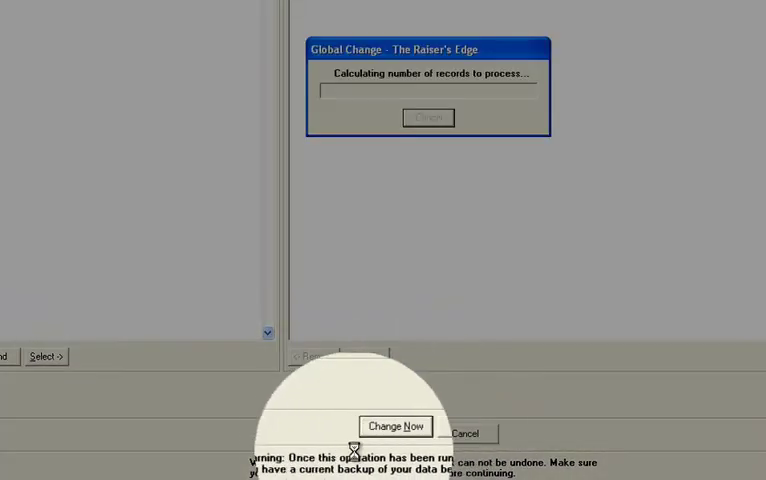
{"action": "left_click", "coordinate": [394, 427]}
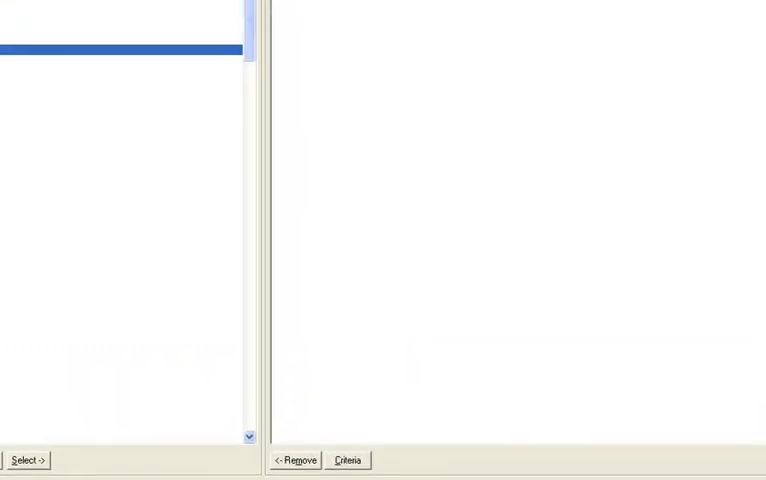
{"action": "left_click", "coordinate": [27, 459]}
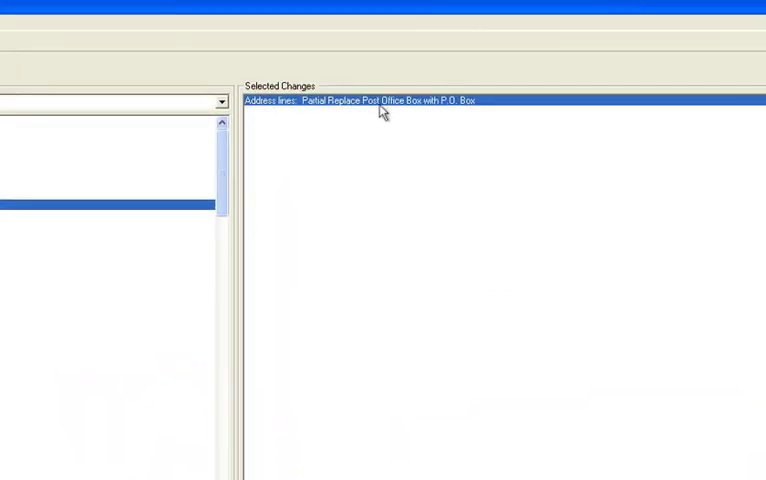
Step: Edit the change to replace 'Boulevard' with 'Blvd.' and run it, changing 5 of 7 records
{"action": "double_click", "coordinate": [378, 100]}
{"action": "type", "text": "B"}
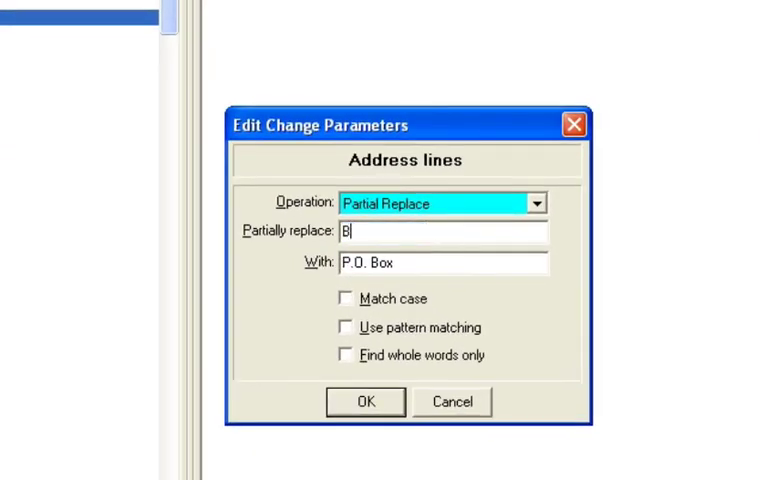
{"action": "type", "text": "oulevard"}
{"action": "left_click", "coordinate": [443, 262]}
{"action": "type", "text": "B"}
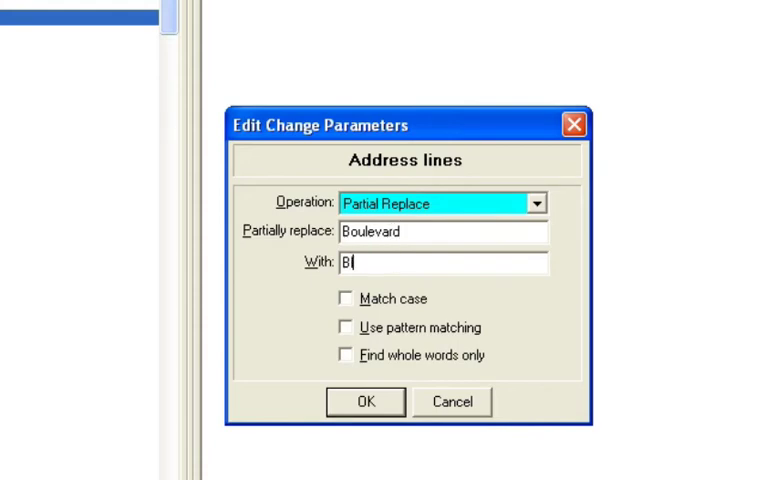
{"action": "type", "text": "lvd."}
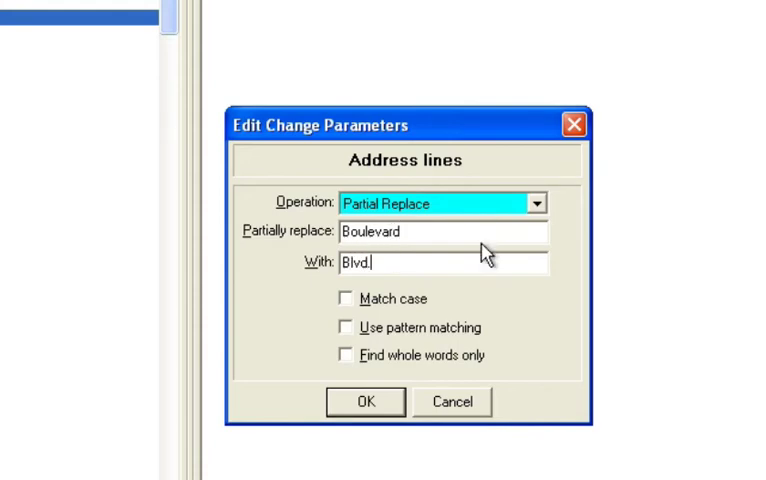
{"action": "left_click", "coordinate": [364, 401]}
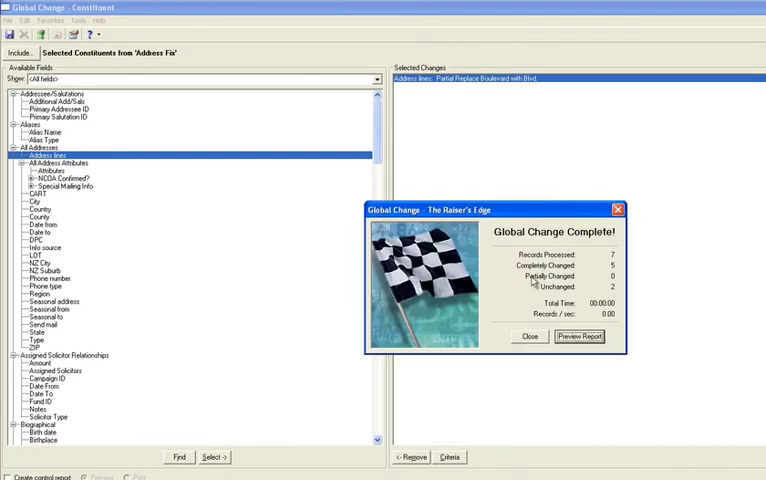
{"action": "left_click", "coordinate": [529, 336]}
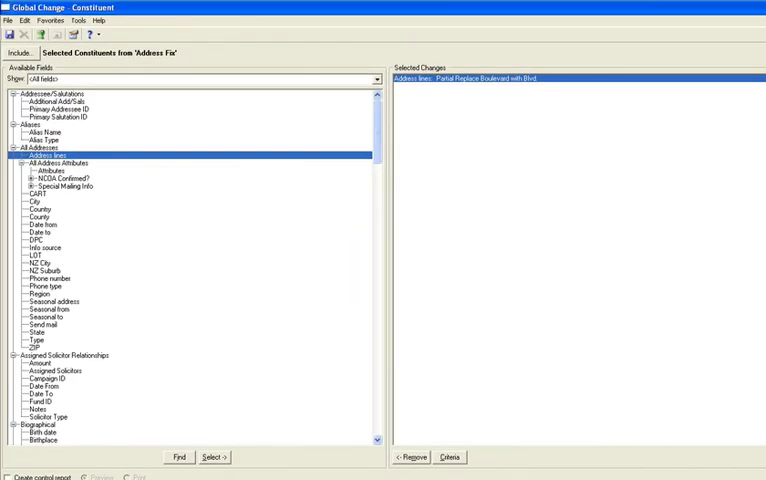